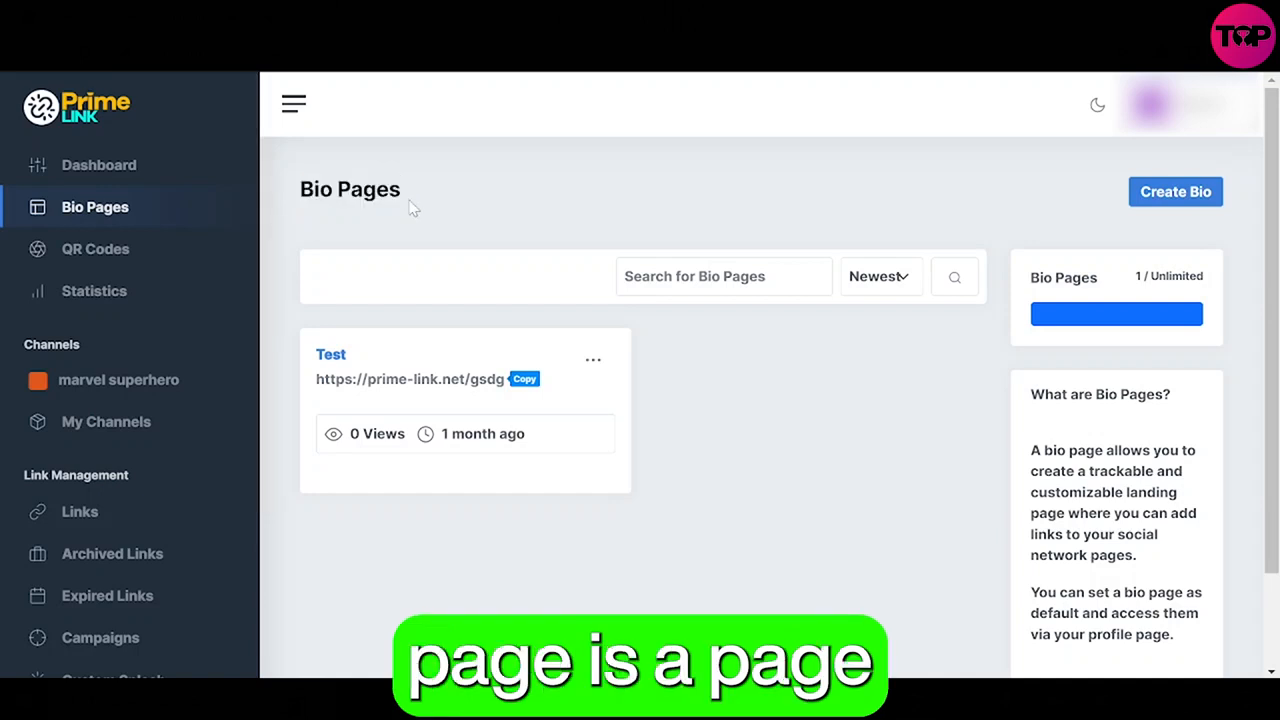
pyautogui.moveTo(904, 372)
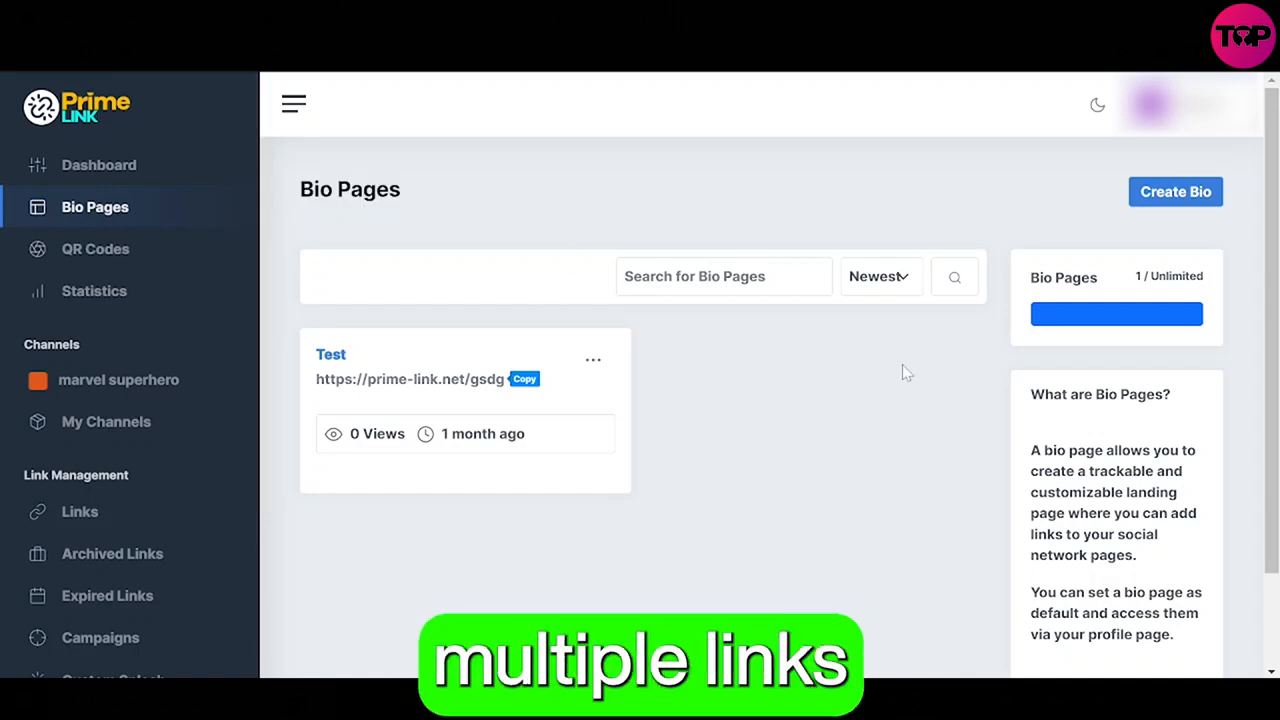
# Review the bio pages list: sort oldest then newest first, and peek at the Test page options.
pyautogui.click(878, 276)
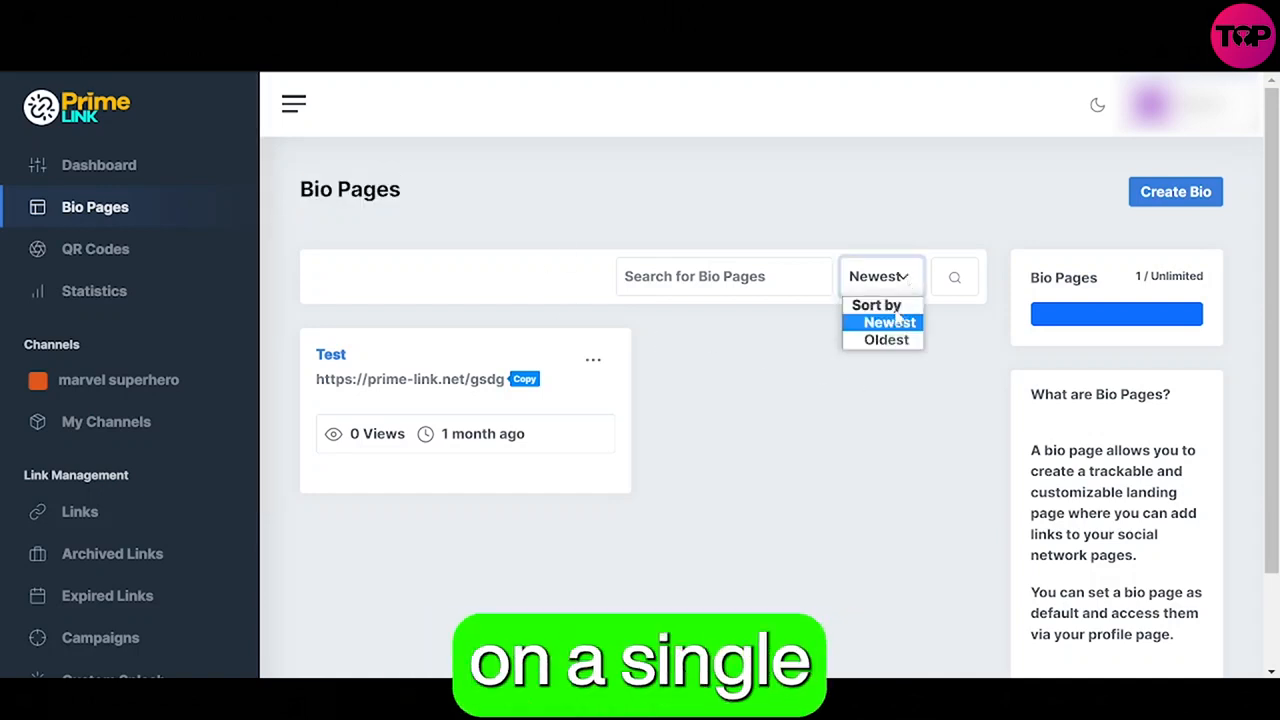
pyautogui.click(884, 340)
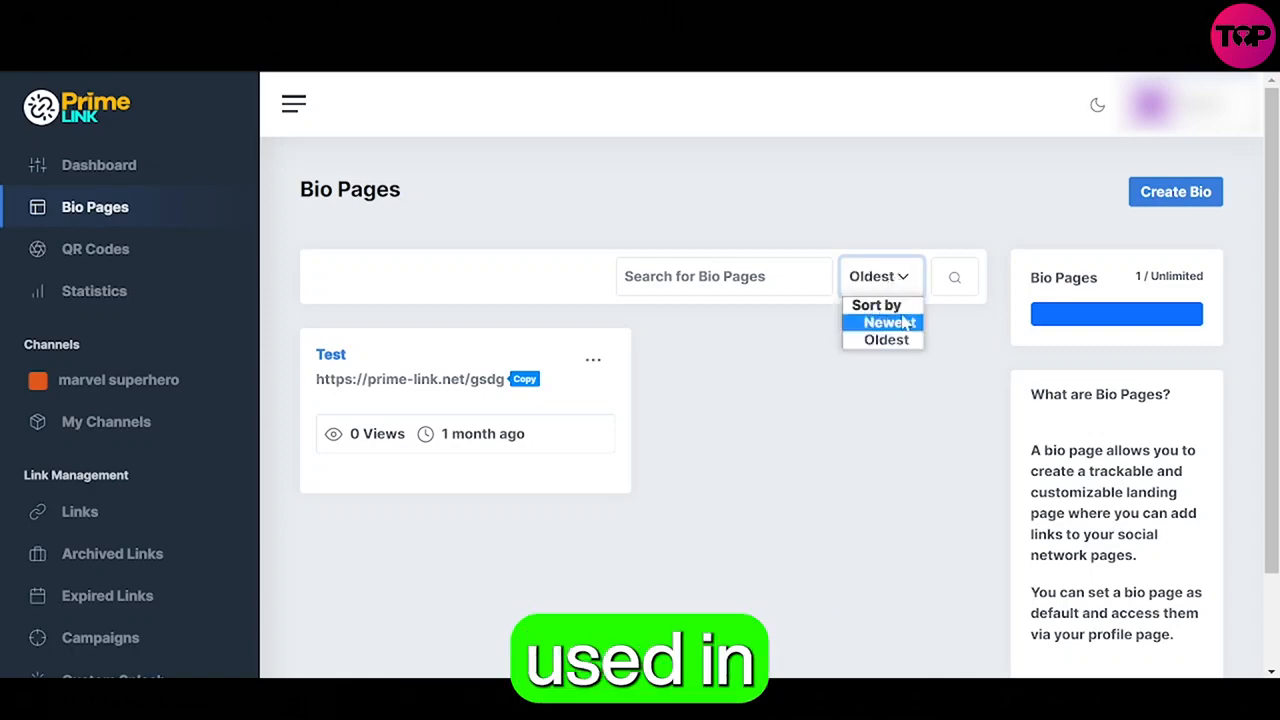
pyautogui.click(886, 322)
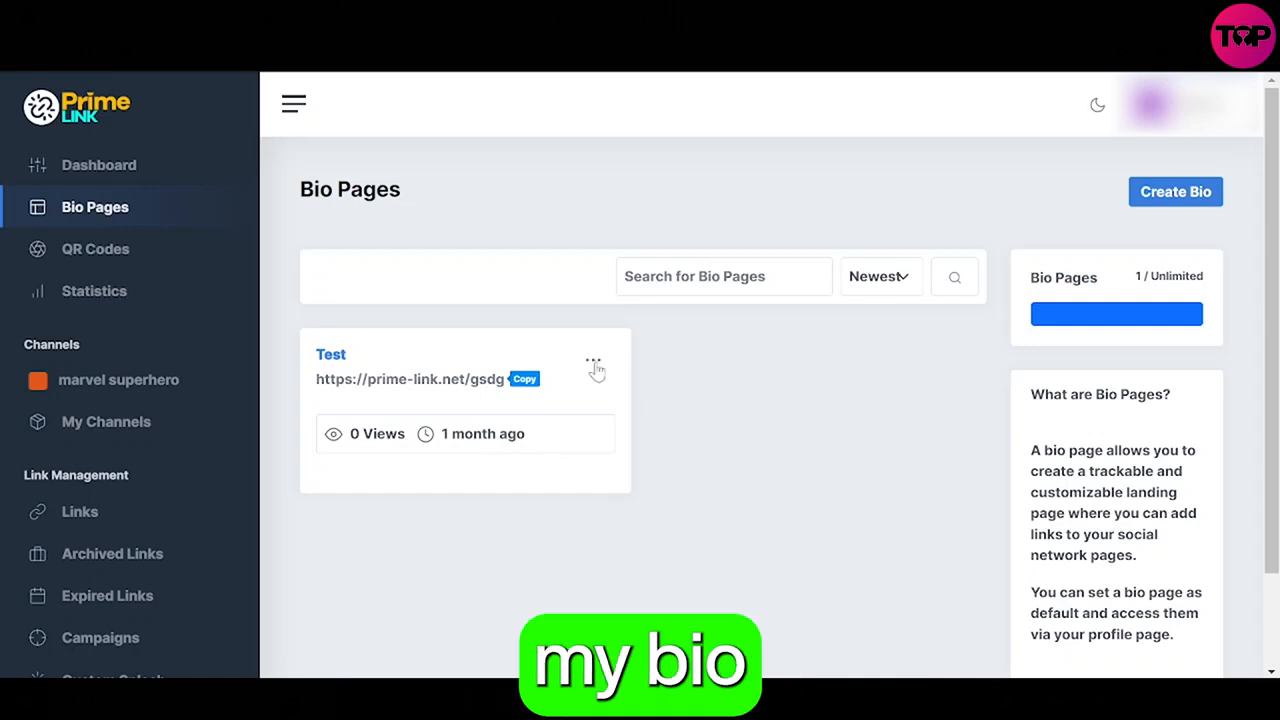
pyautogui.click(592, 360)
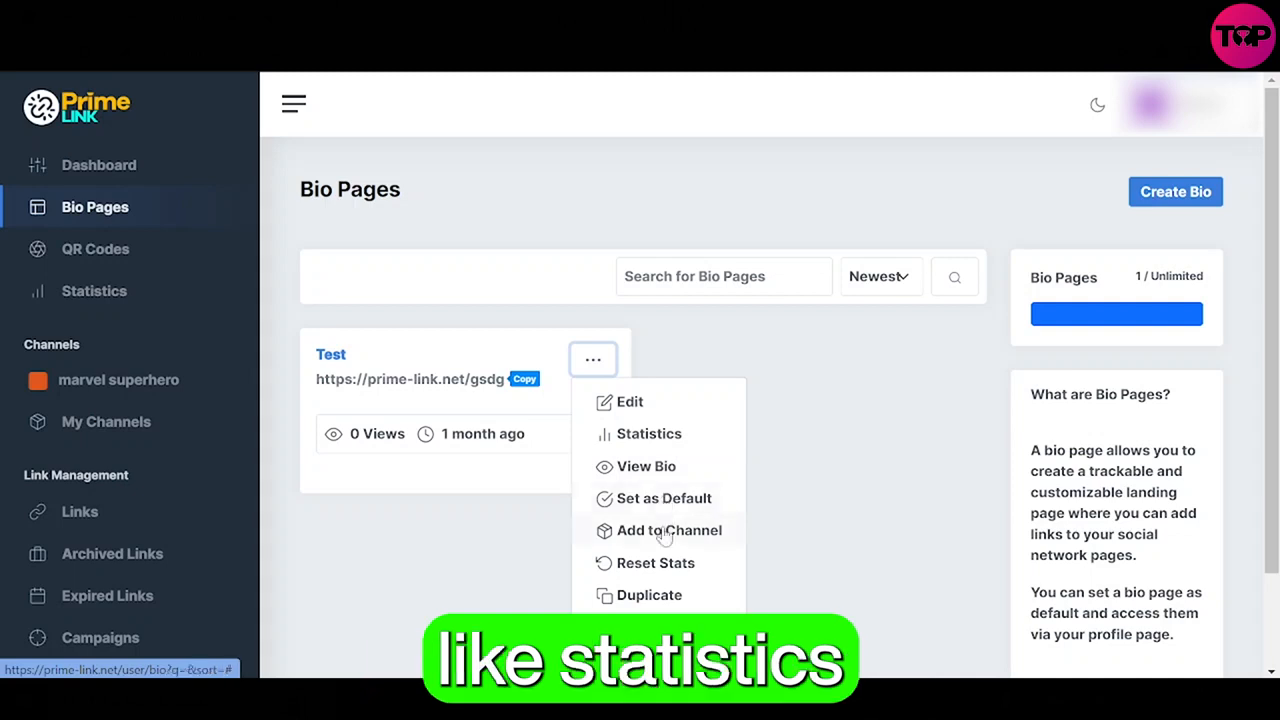
pyautogui.moveTo(656, 562)
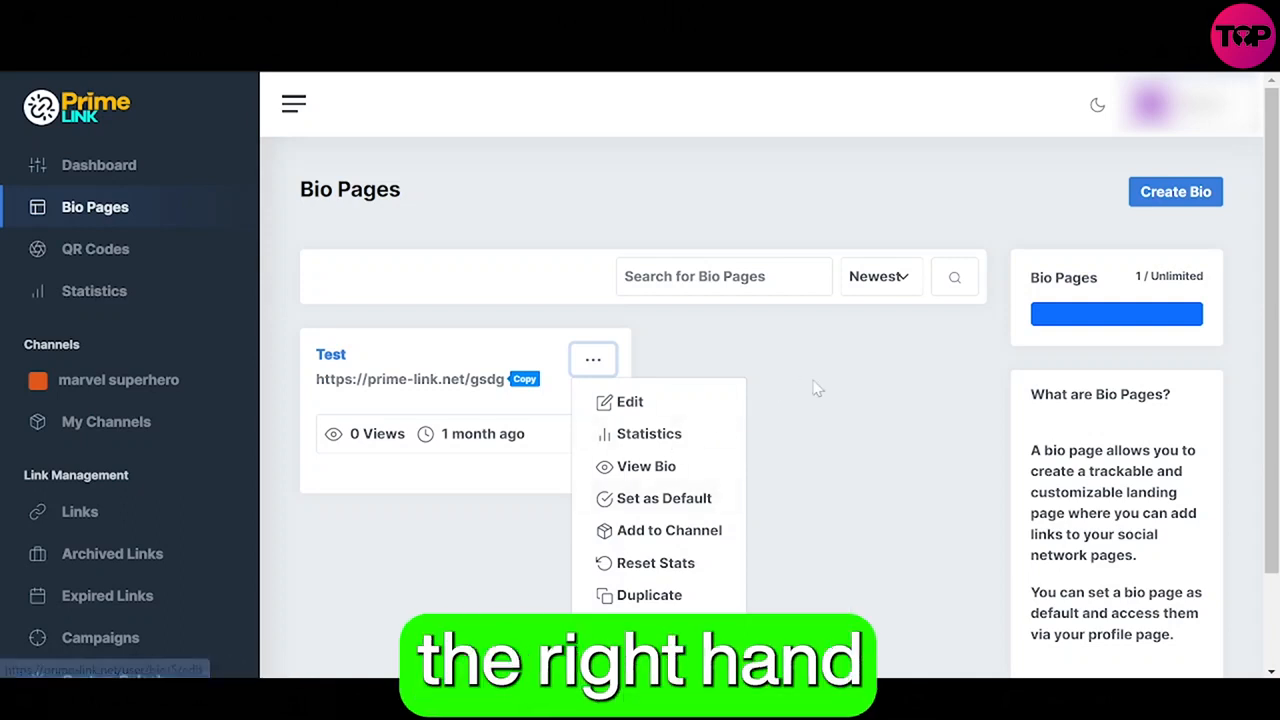
pyautogui.click(816, 388)
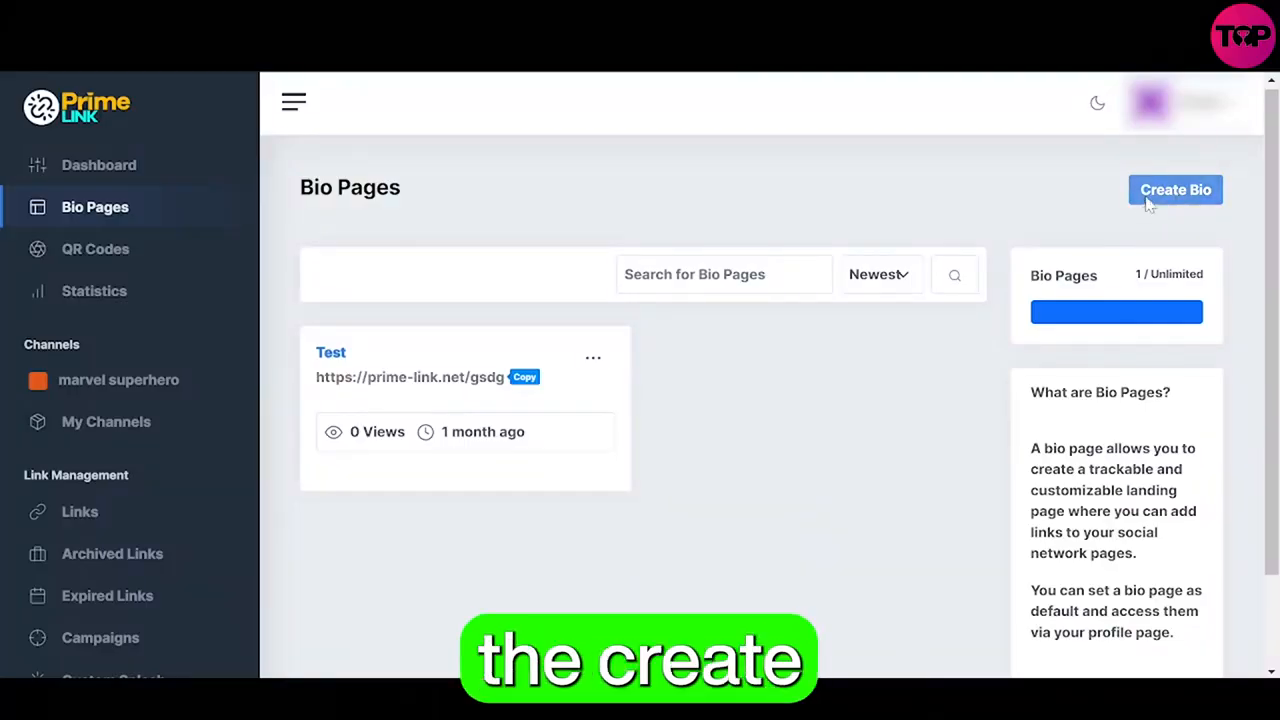
# Create a new bio page named 'bio page' with alias mybio.
pyautogui.click(1176, 188)
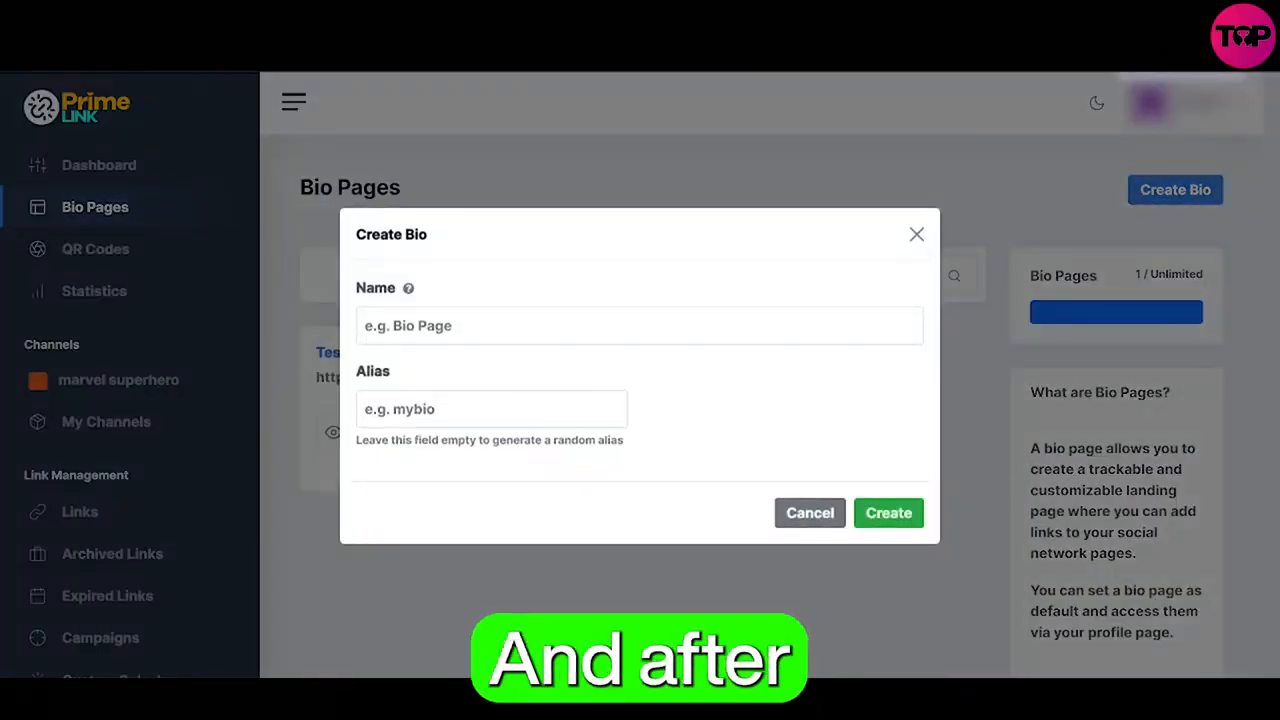
pyautogui.click(888, 512)
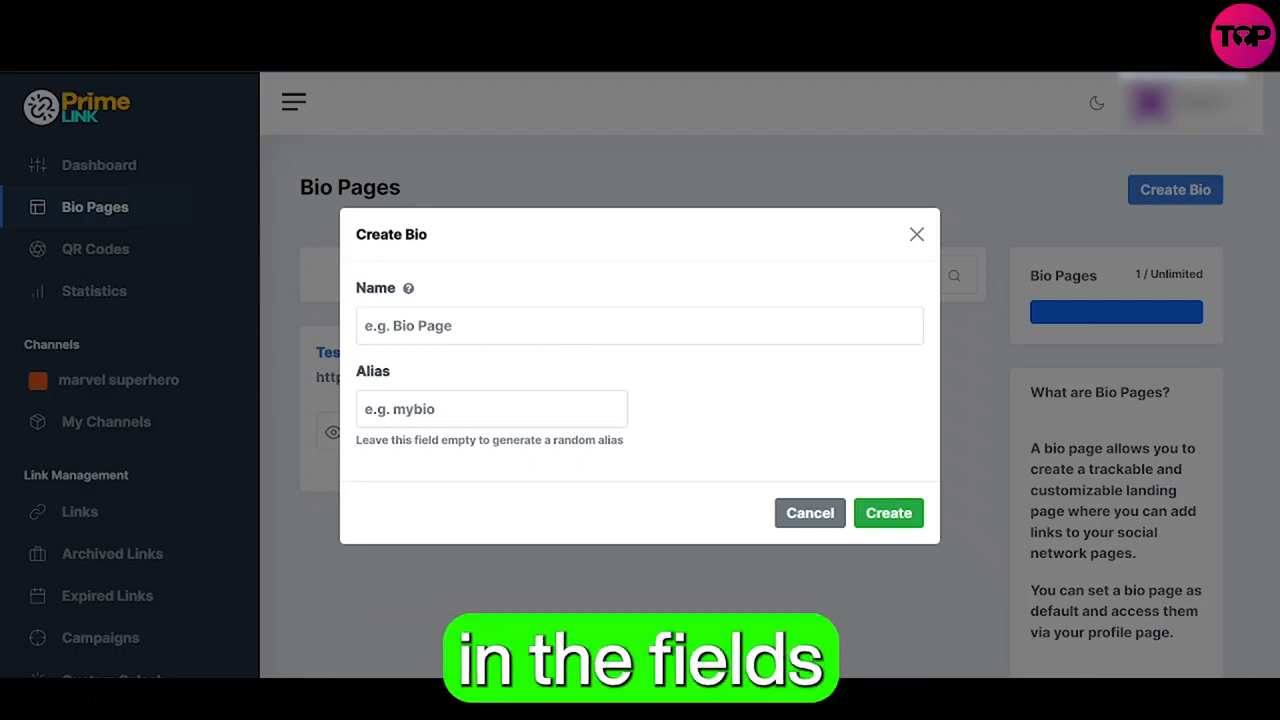
pyautogui.write('bio')
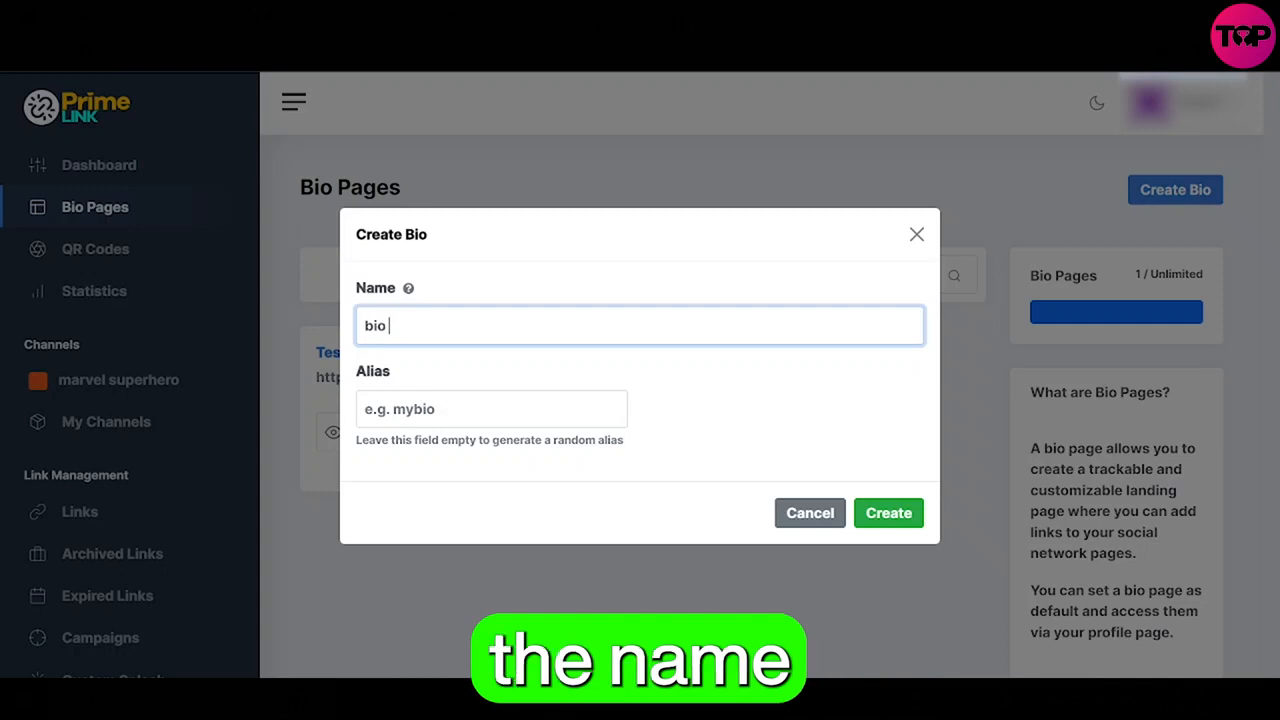
pyautogui.write('page')
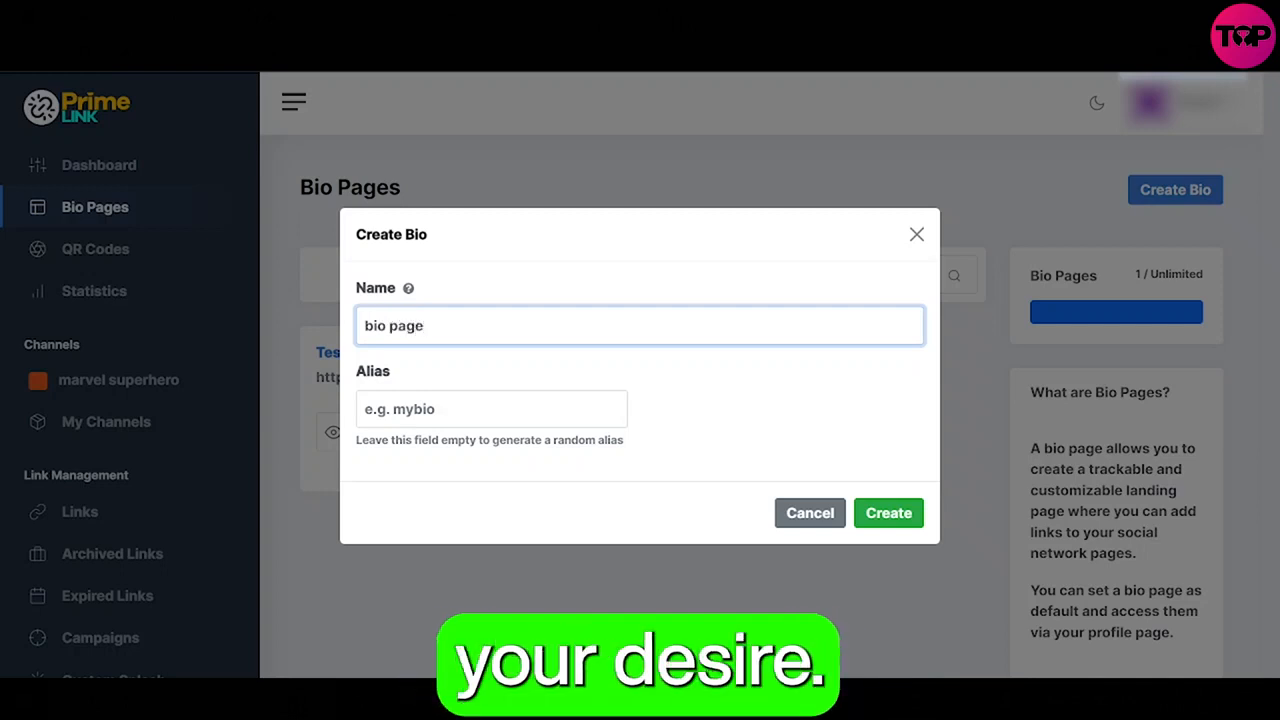
pyautogui.click(888, 512)
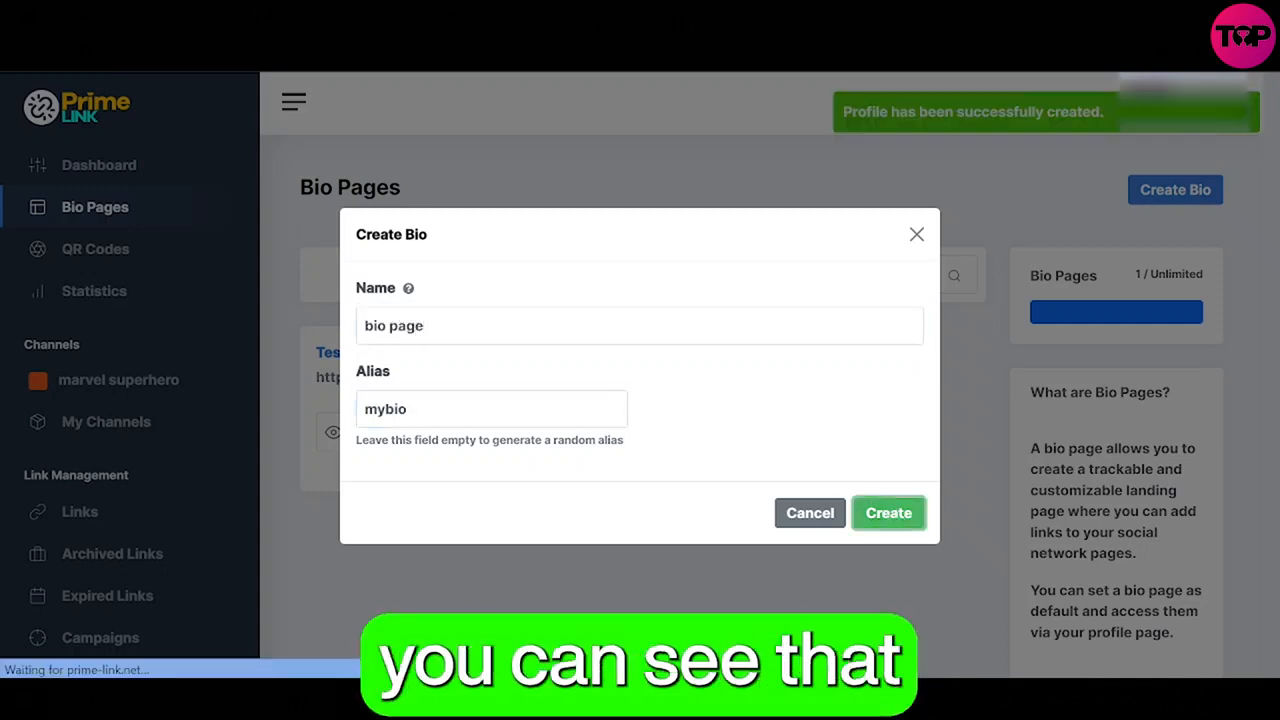
# Leave the Customize screen for the Bio Pages list, now showing 'bio page' (mybio) alongside Test.
pyautogui.click(888, 512)
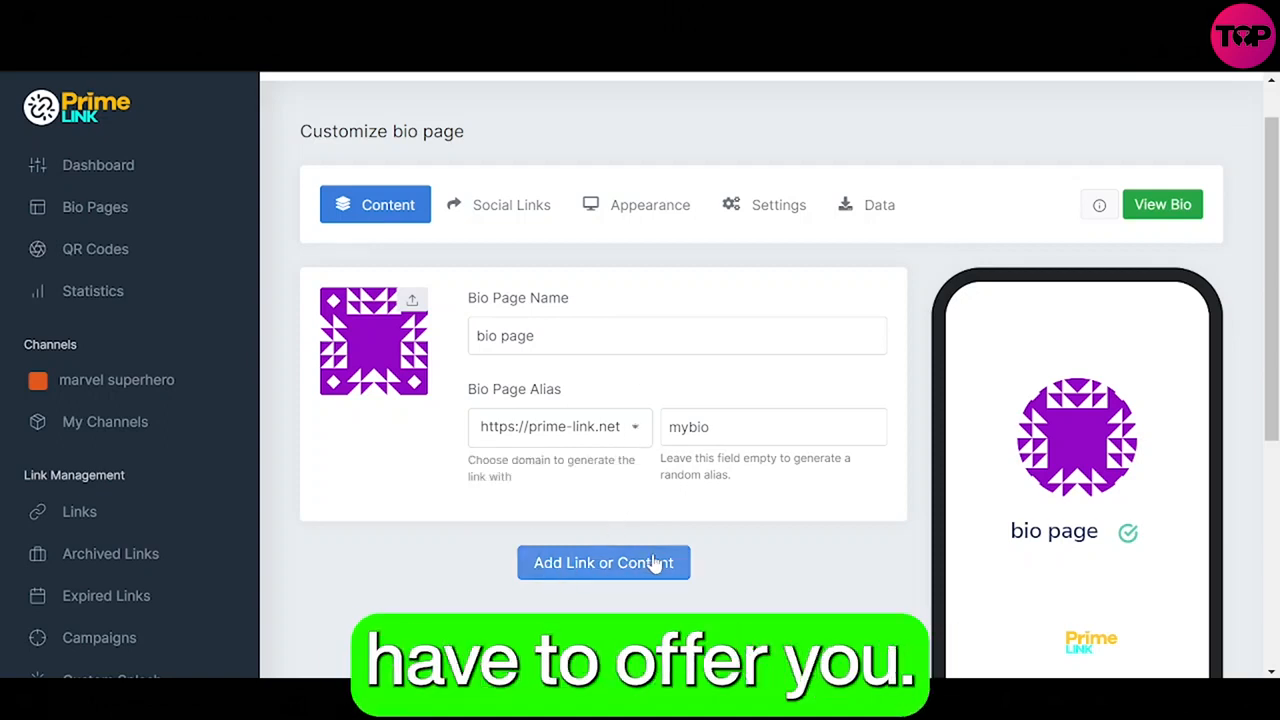
pyautogui.click(1162, 204)
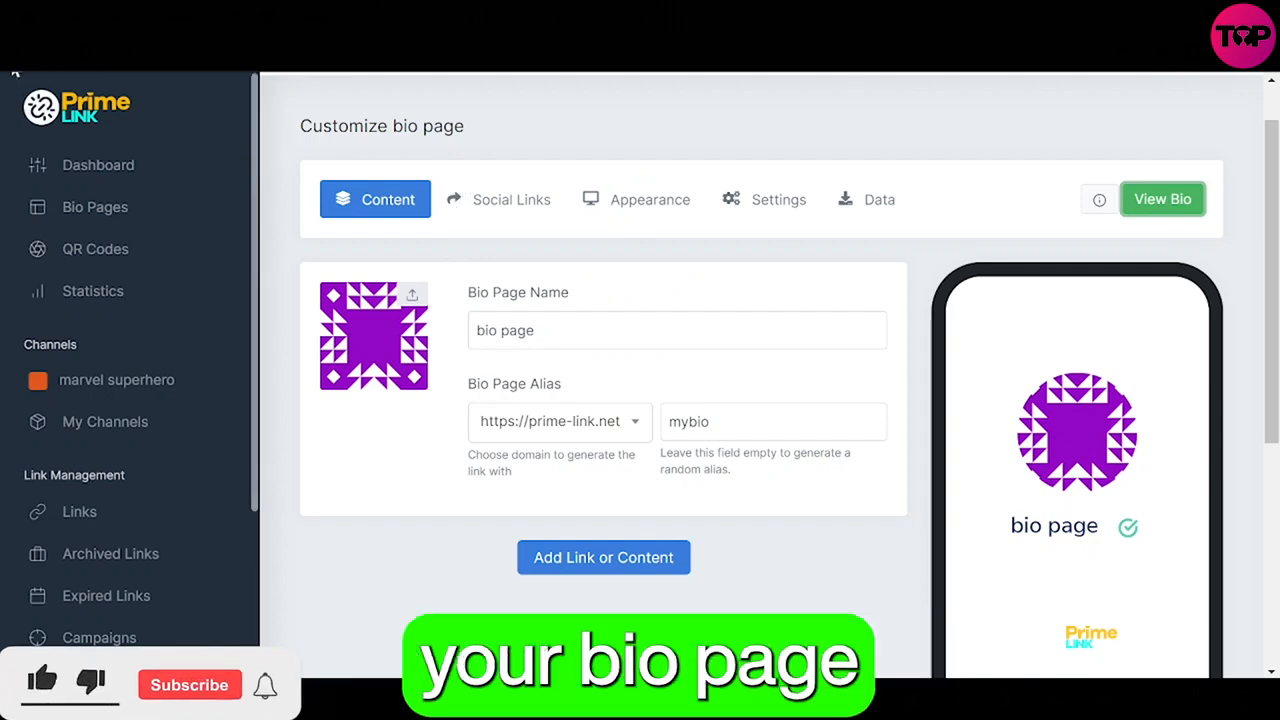
pyautogui.click(96, 206)
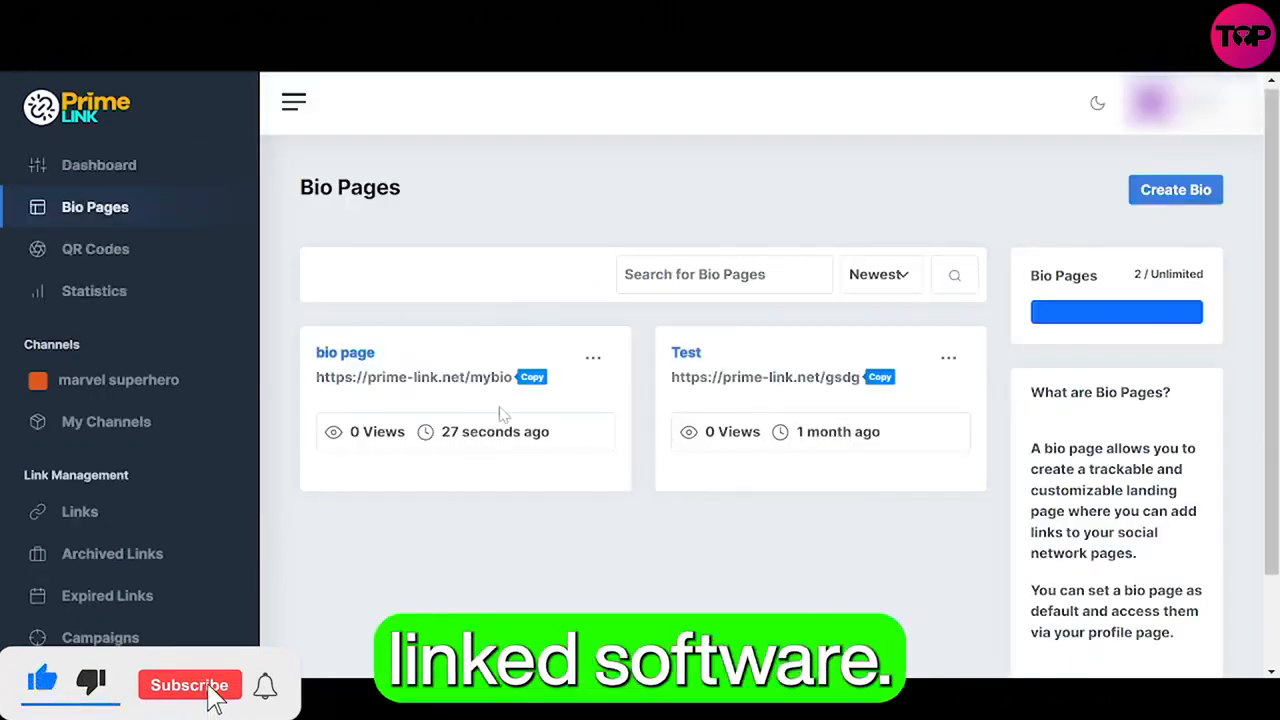
pyautogui.click(188, 684)
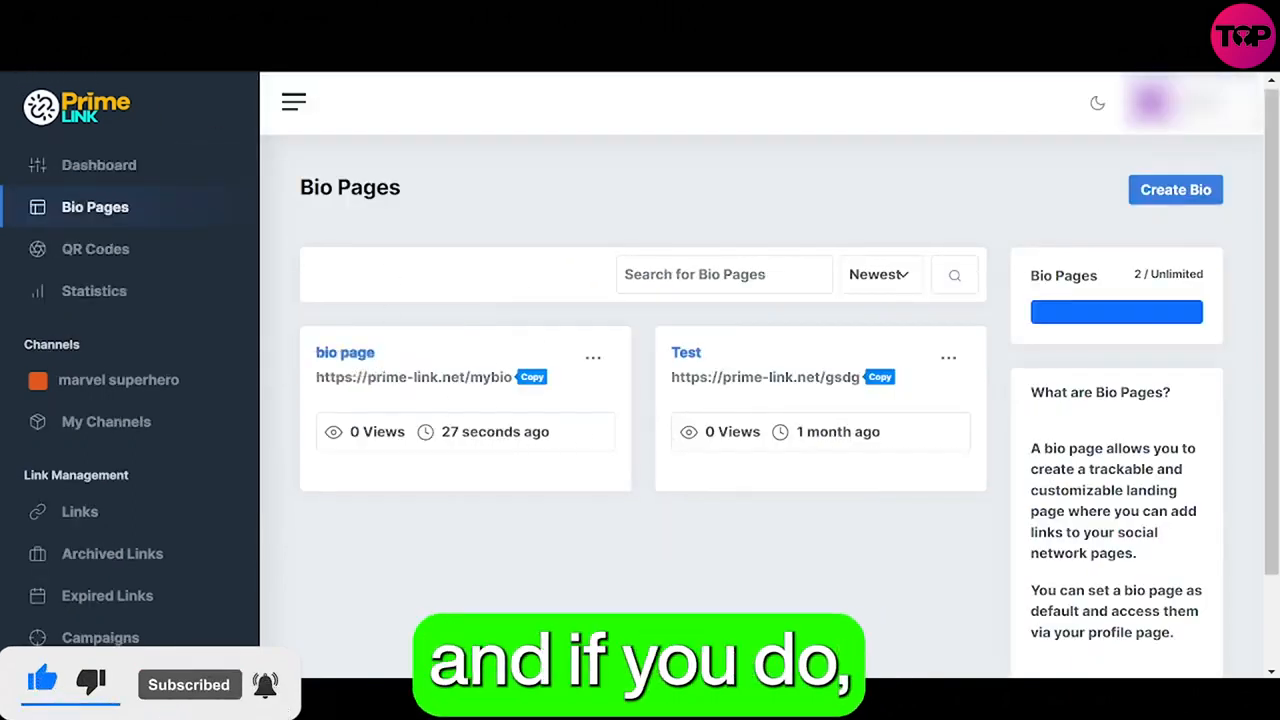